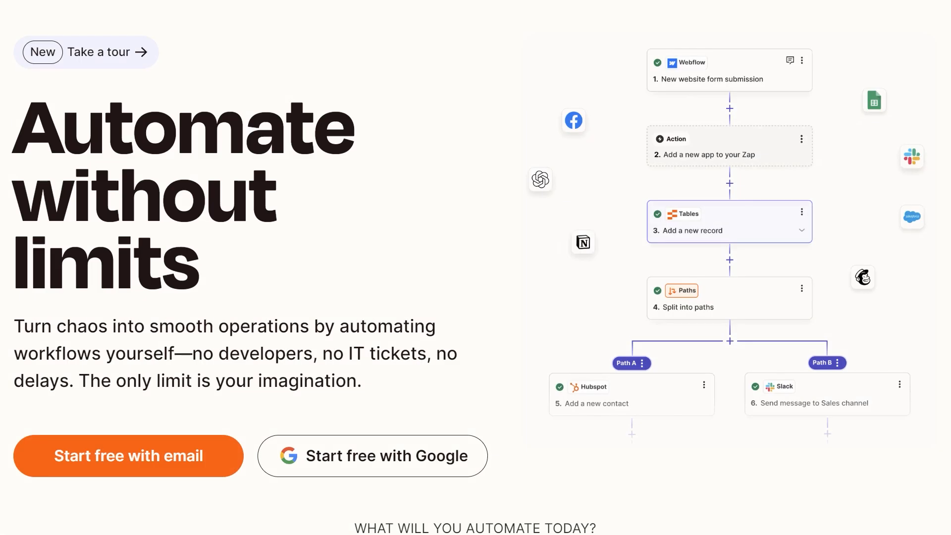
Scroll down the Zapier homepage before starting a new untitled Zap in the editor.
scroll("down", 3)
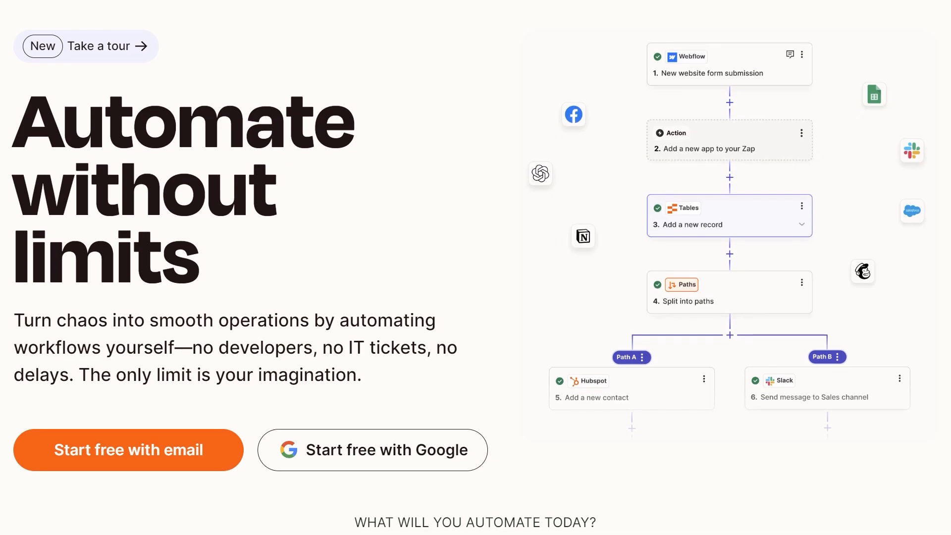
scroll("down", 3)
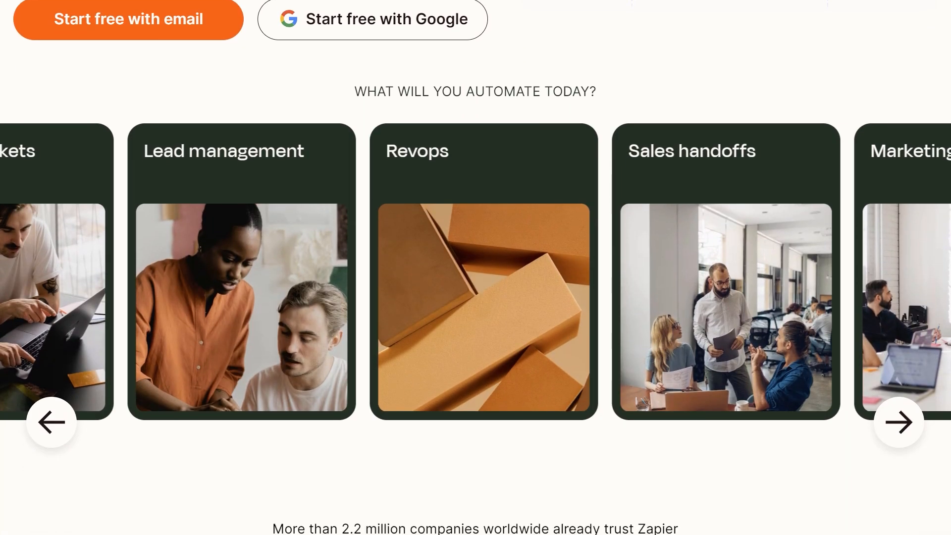
scroll("down", 3)
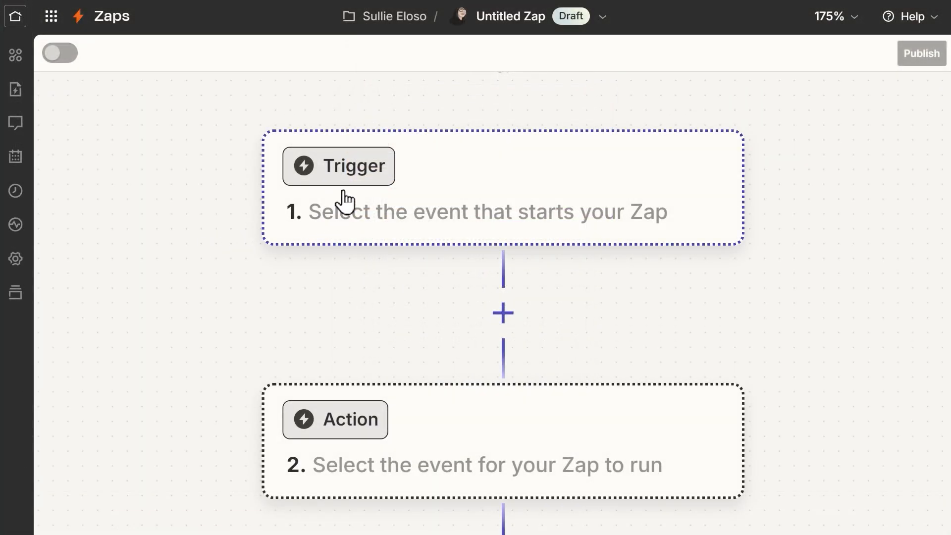
In the trigger's app chooser, search wpforms and then Slack, picking Slack from the results.
left_click(338, 165)
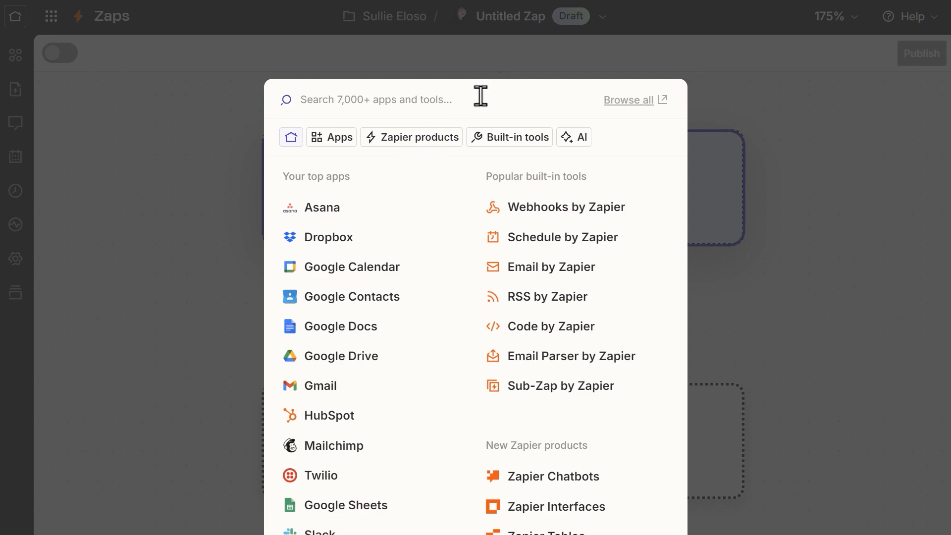
type("wpforms")
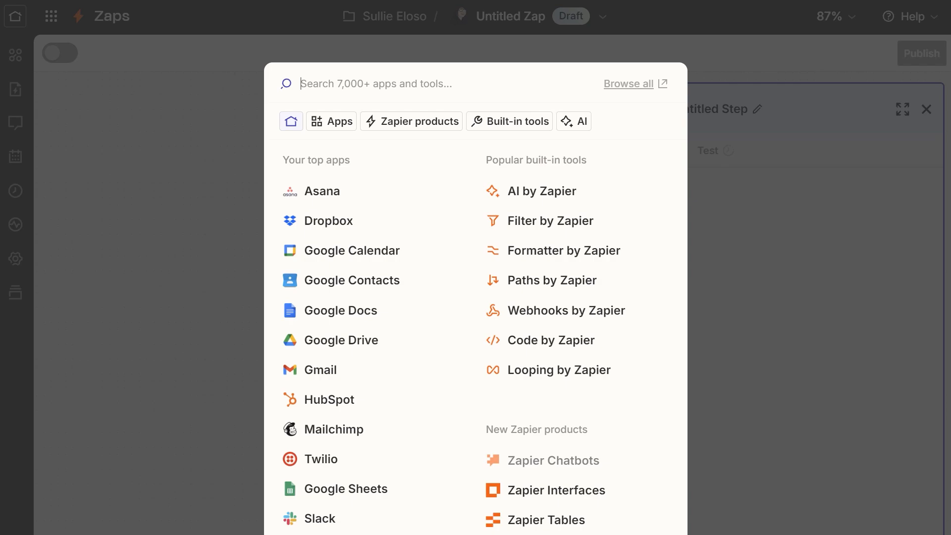
type("Slack")
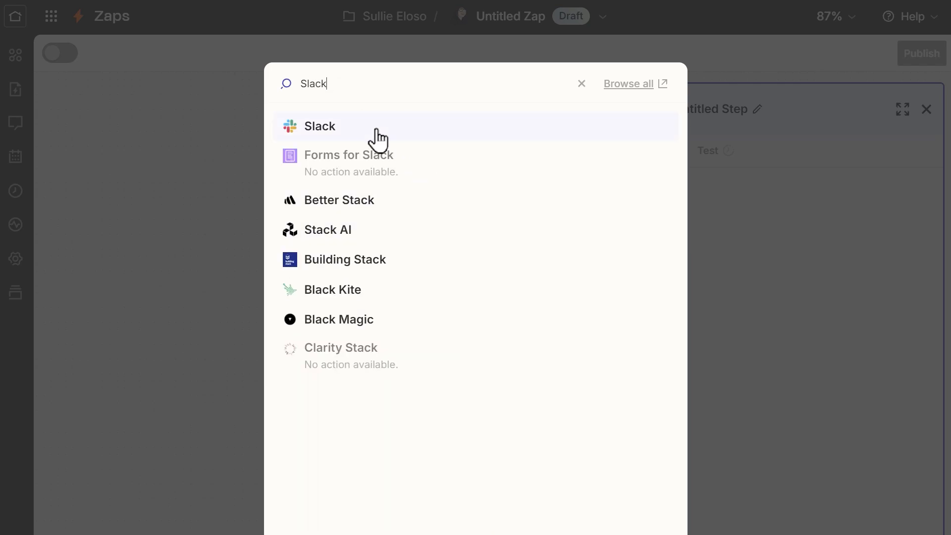
left_click(319, 126)
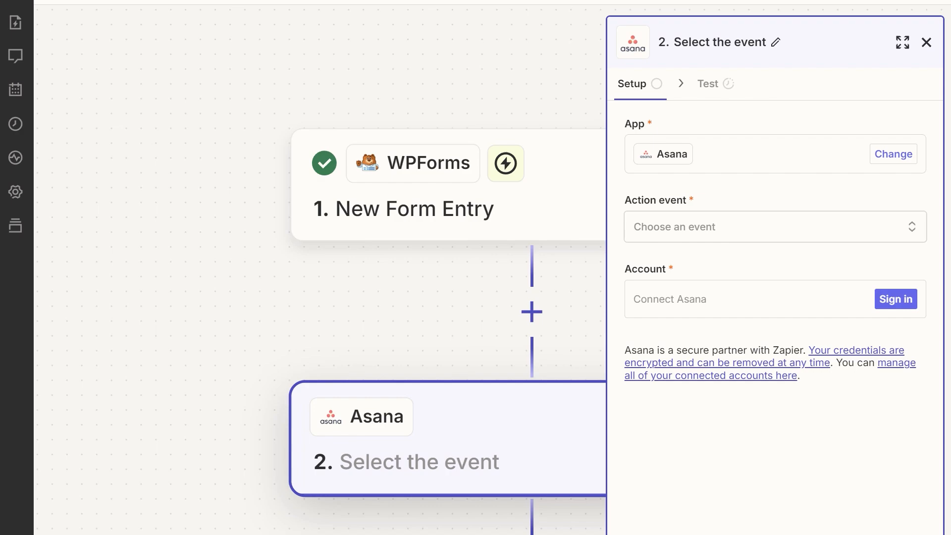
Swap the action app through Trello and Dropbox via Change, then scroll the Zapier apps directory.
left_click(892, 154)
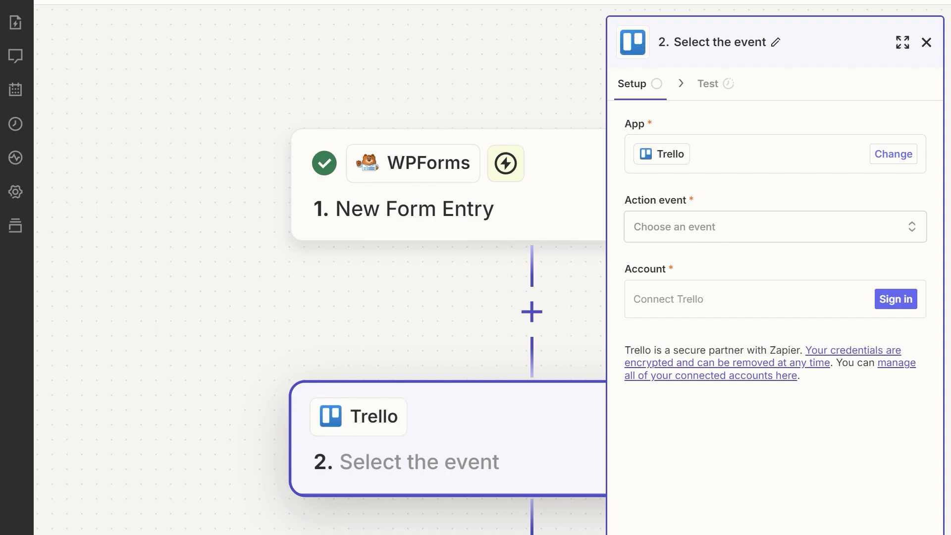
left_click(892, 154)
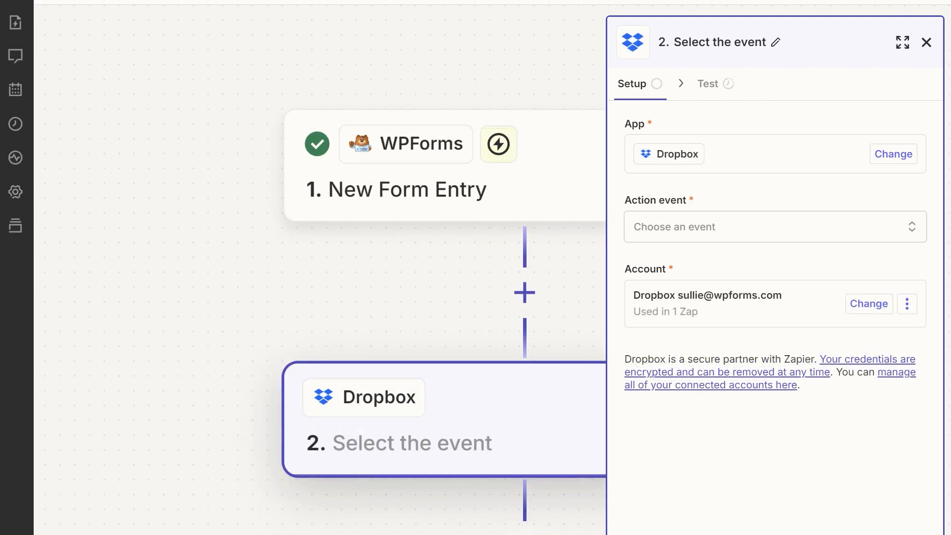
left_click(892, 153)
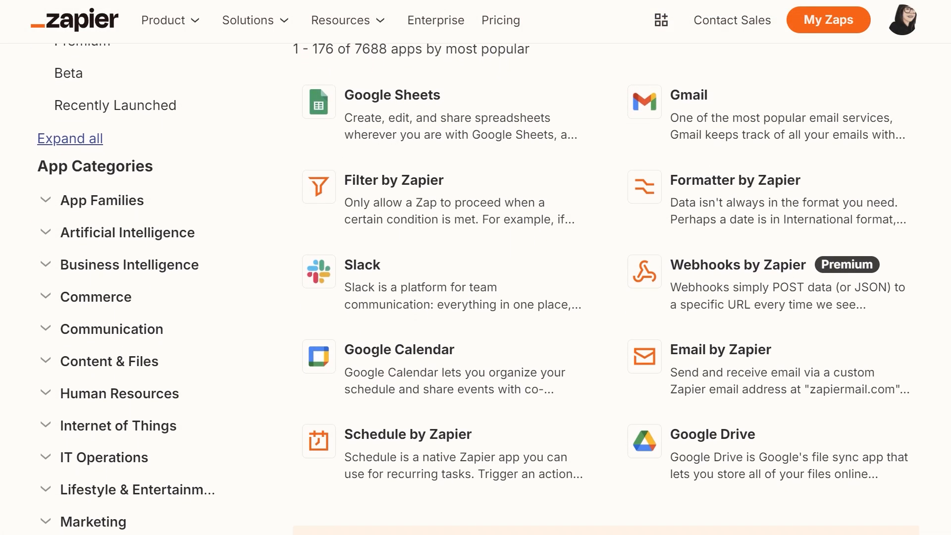
scroll("down", 3)
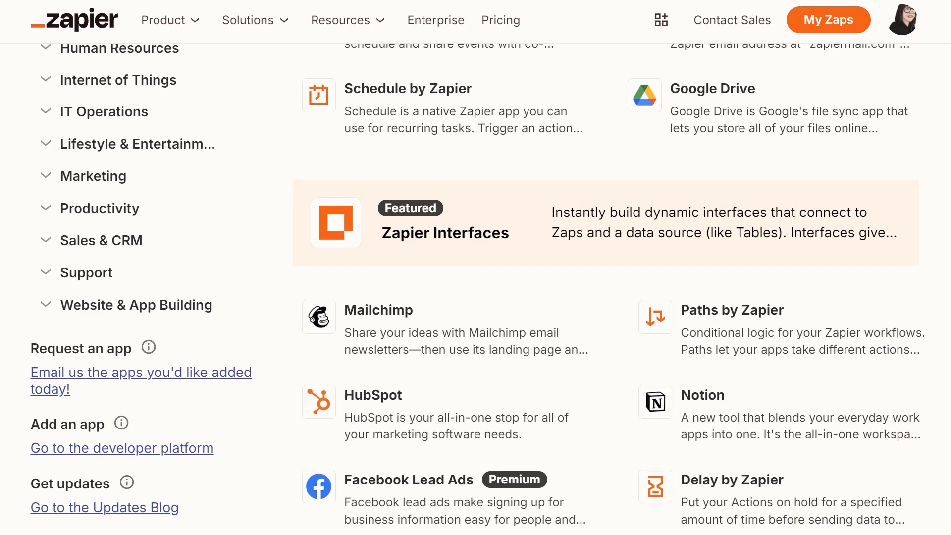
scroll("down", 3)
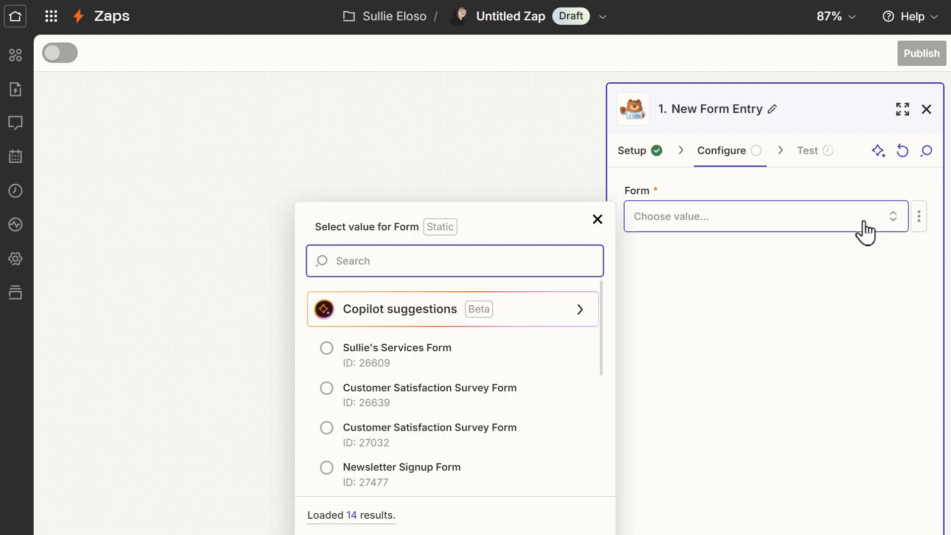
Select Sullie's Services Form as the form for the WPForms New Form Entry trigger.
left_click(396, 348)
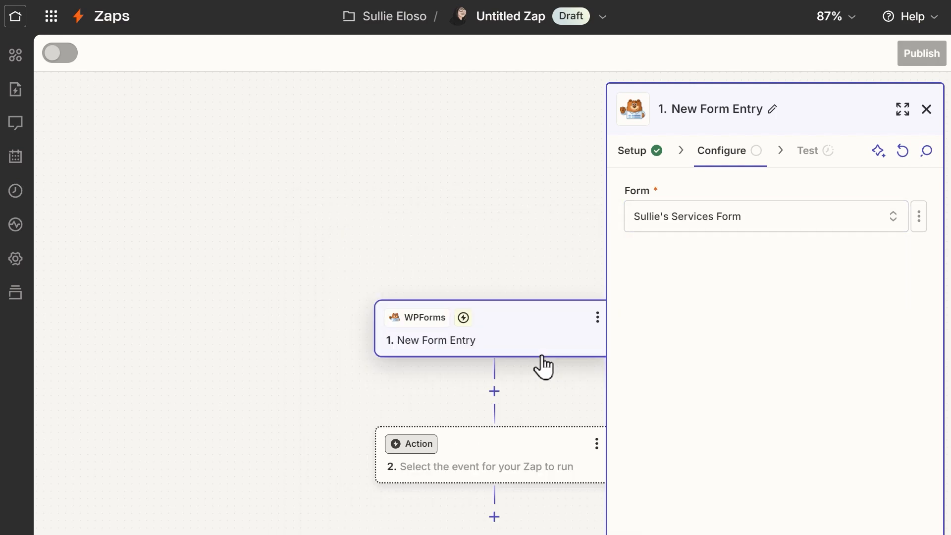